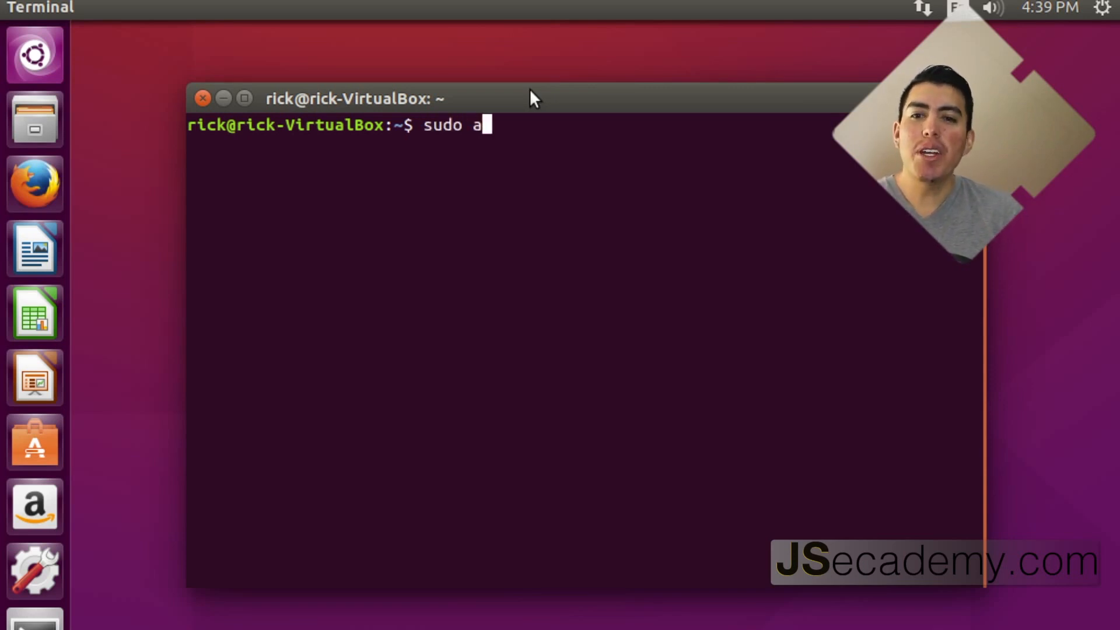
Abandon the apt-get install of node and run node -v, showing Node is missing
type("pt-get install no")
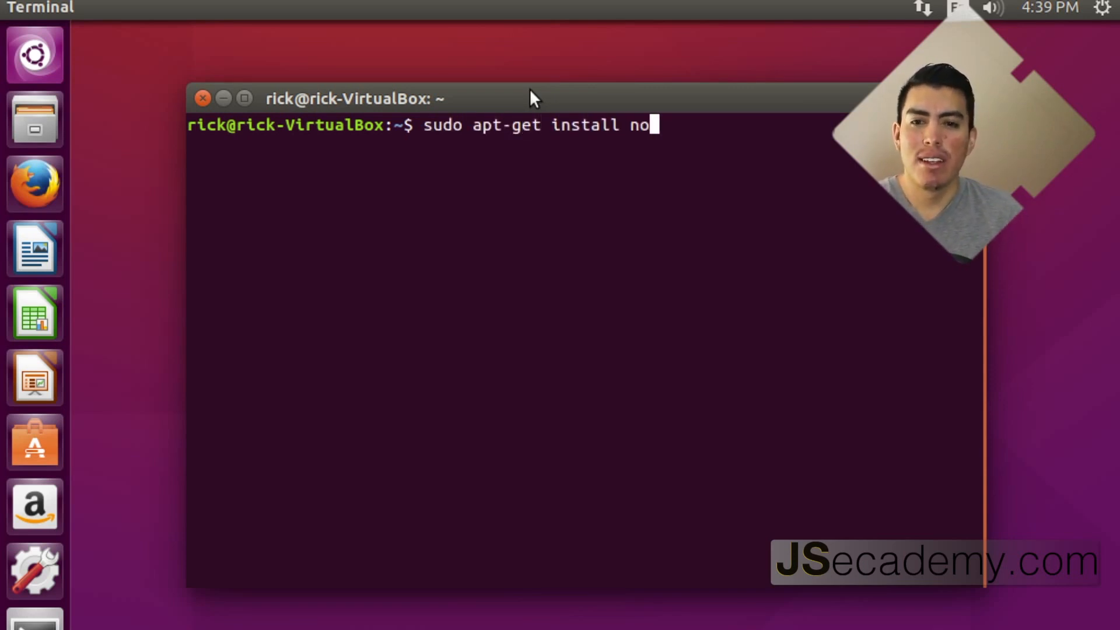
type("de^C")
type("node -v")
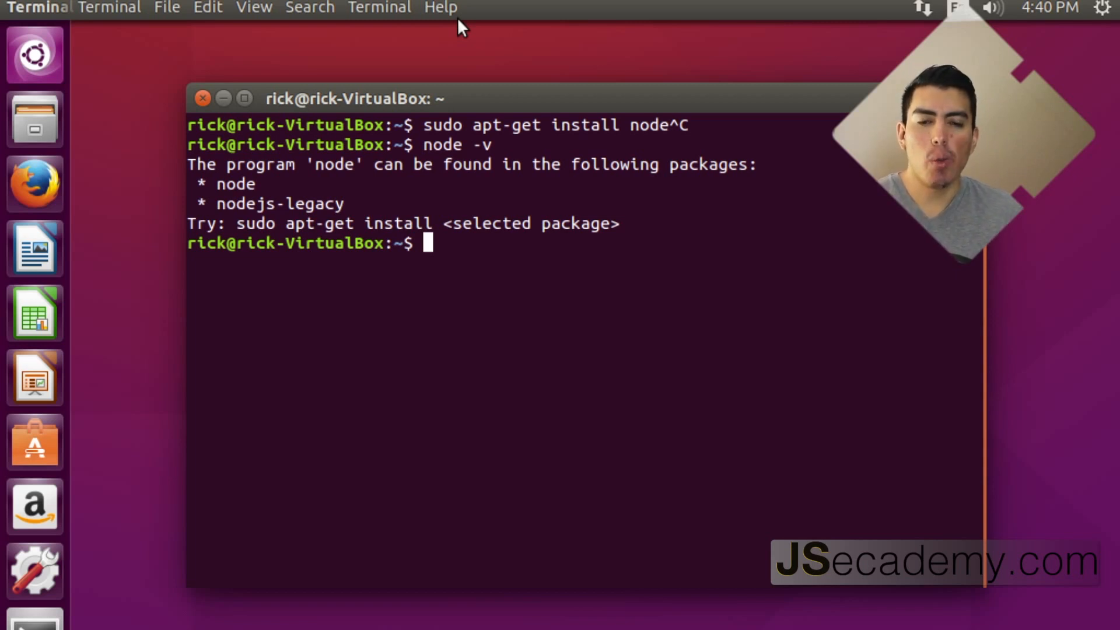
mouse_move(849, 457)
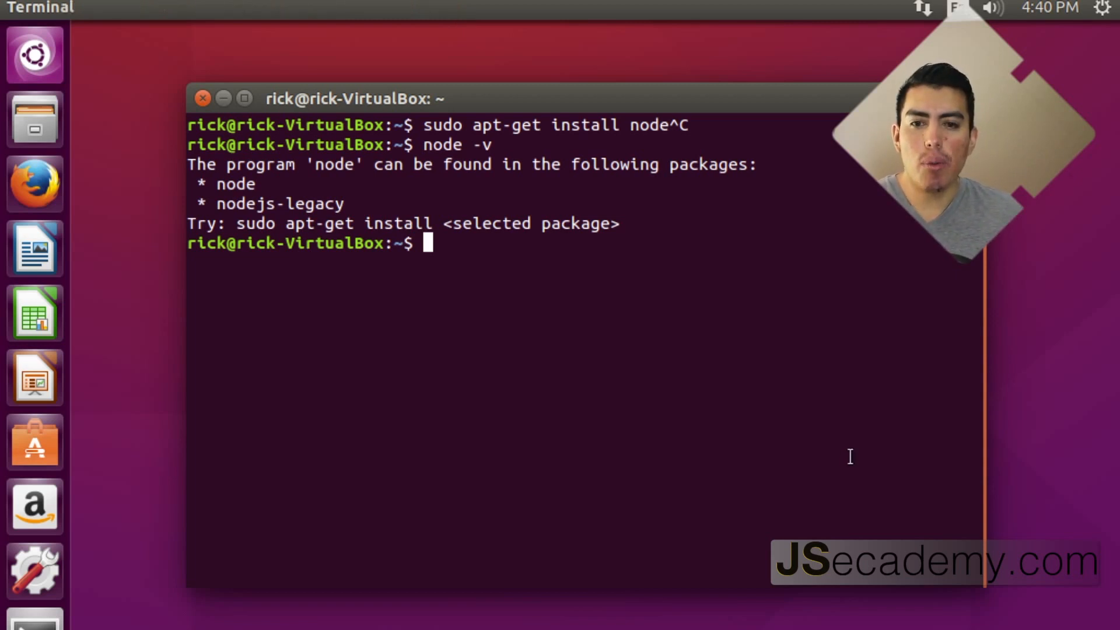
mouse_move(1011, 357)
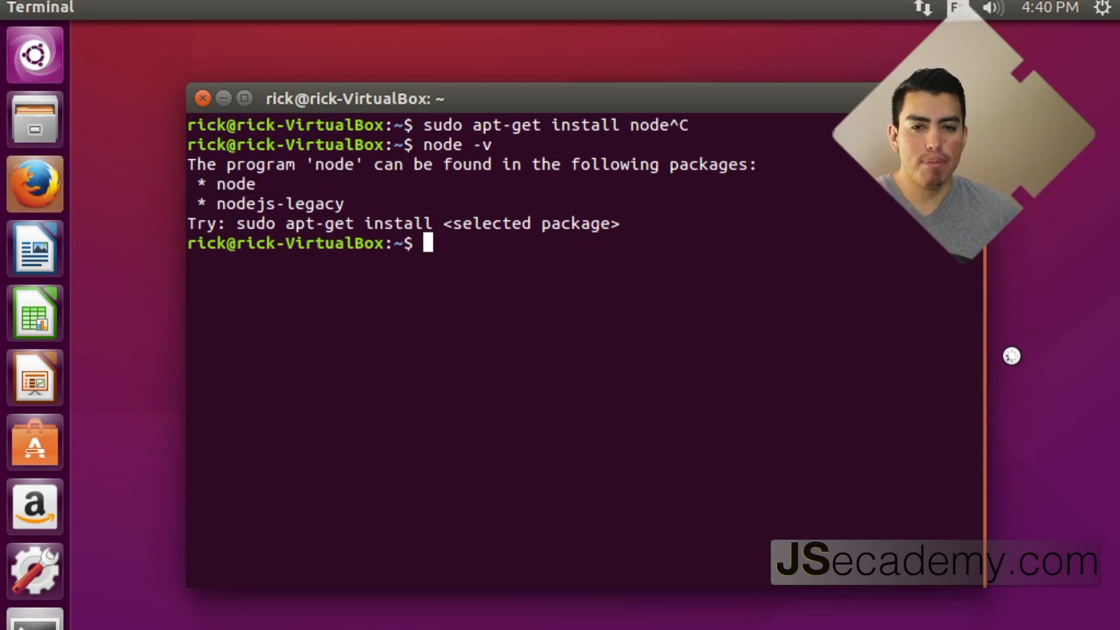
Launch Firefox, search for Node, and open the official nodejs.org site
left_click(34, 184)
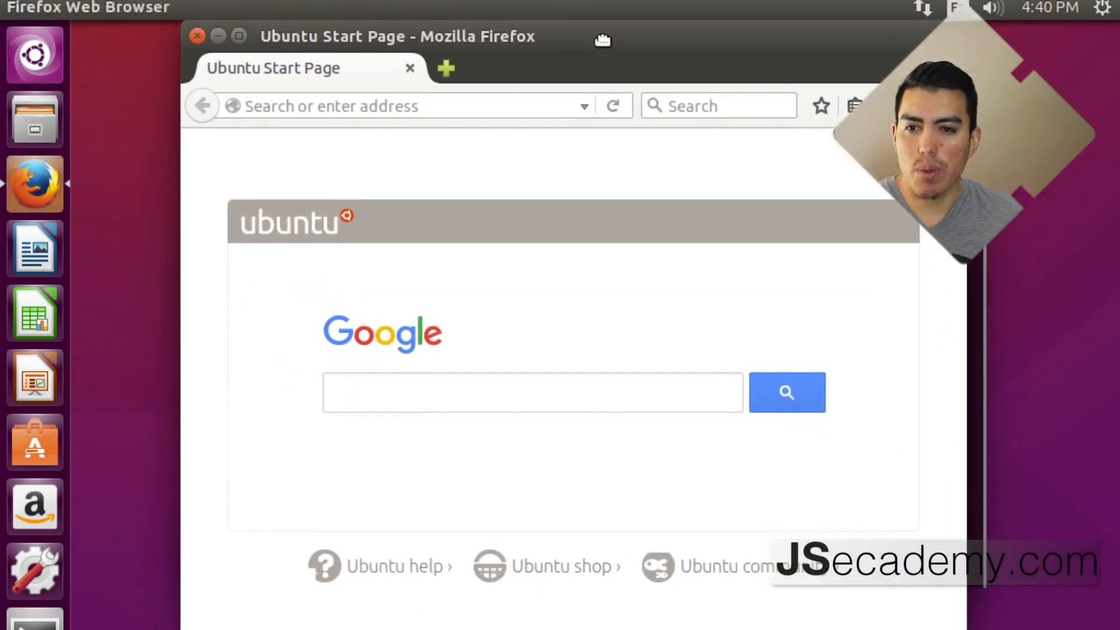
type("nodejs.org/")
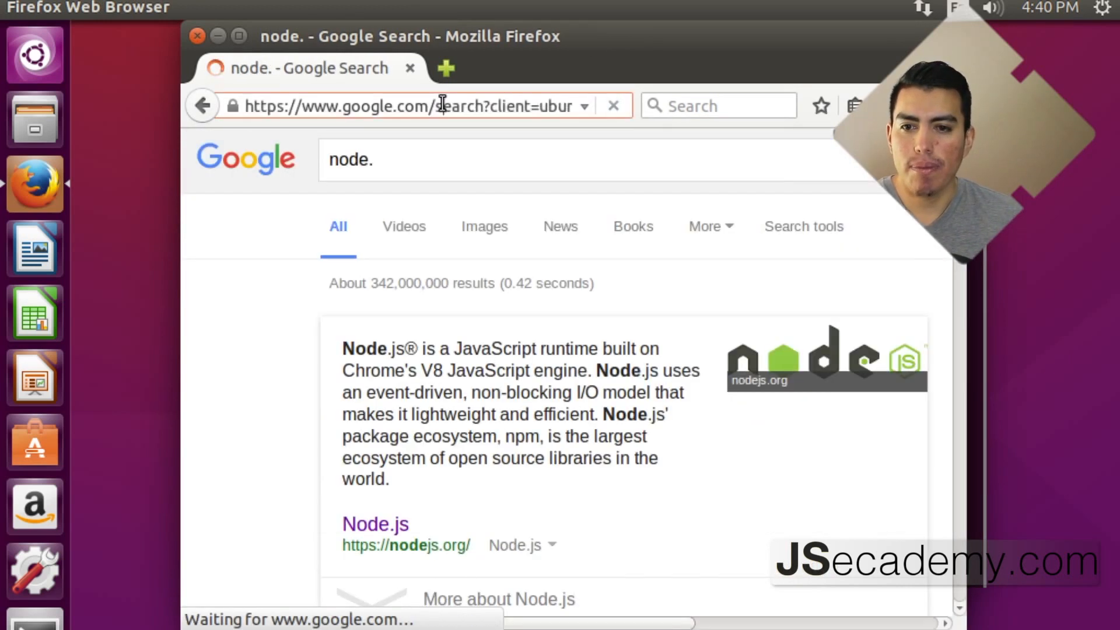
scroll("down", 3)
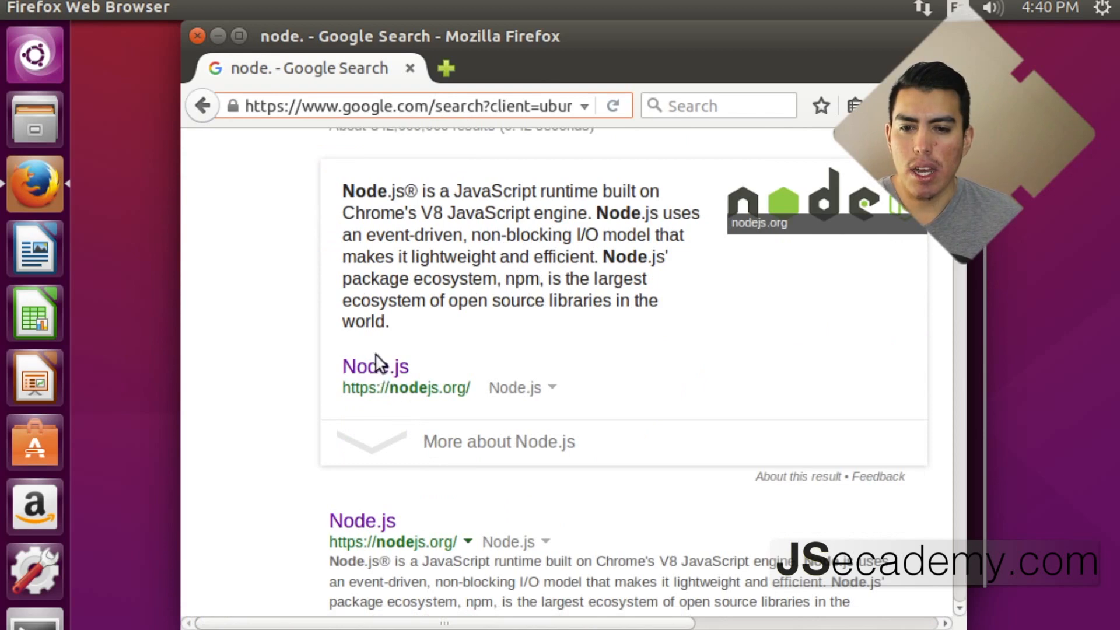
left_click(375, 366)
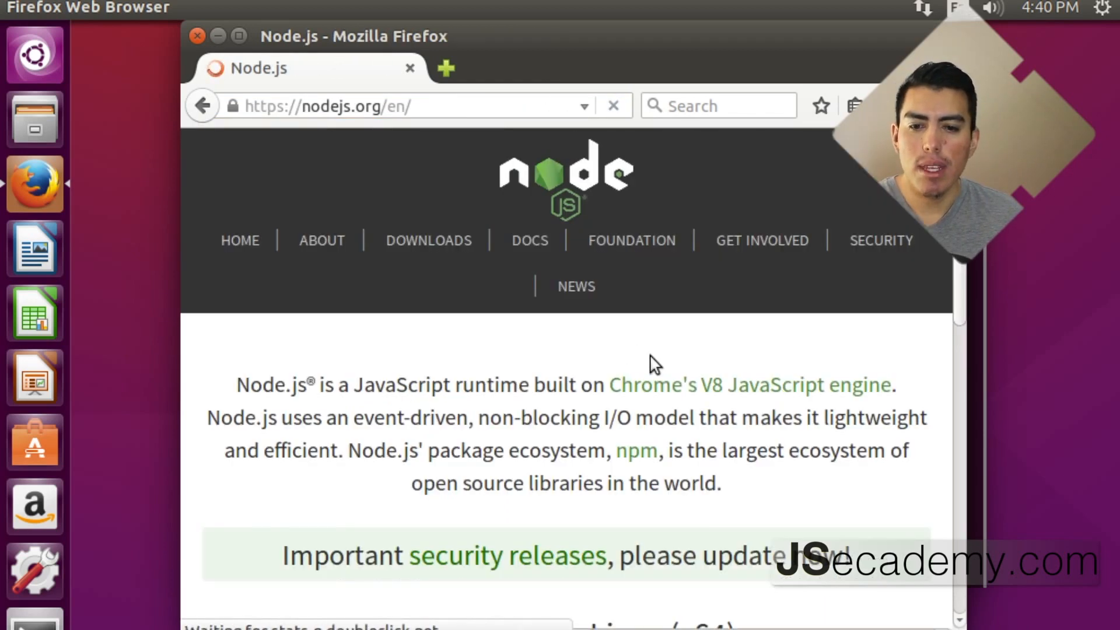
Save node-v5.9.1-linux-x64.tar.xz using the v5.9.1 Stable download button
scroll("down", 3)
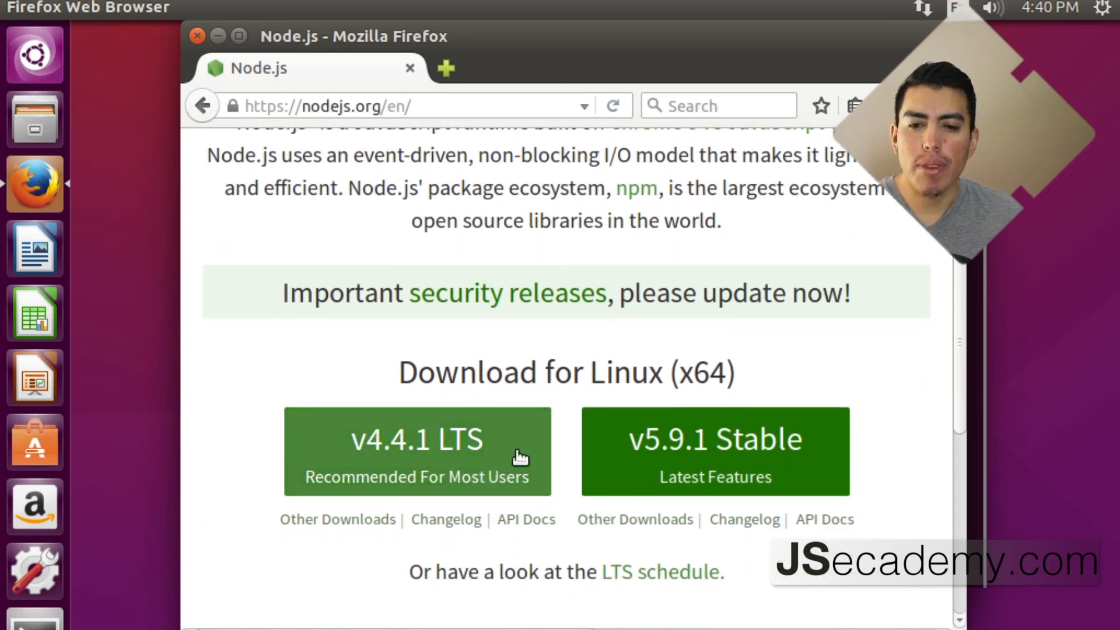
mouse_move(624, 429)
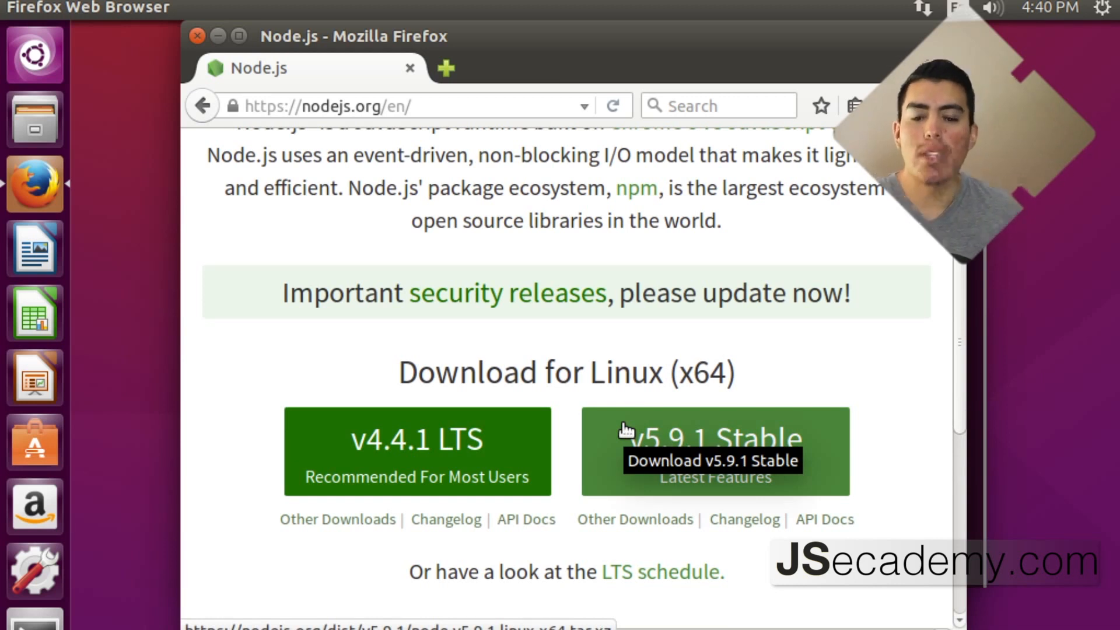
mouse_move(350, 442)
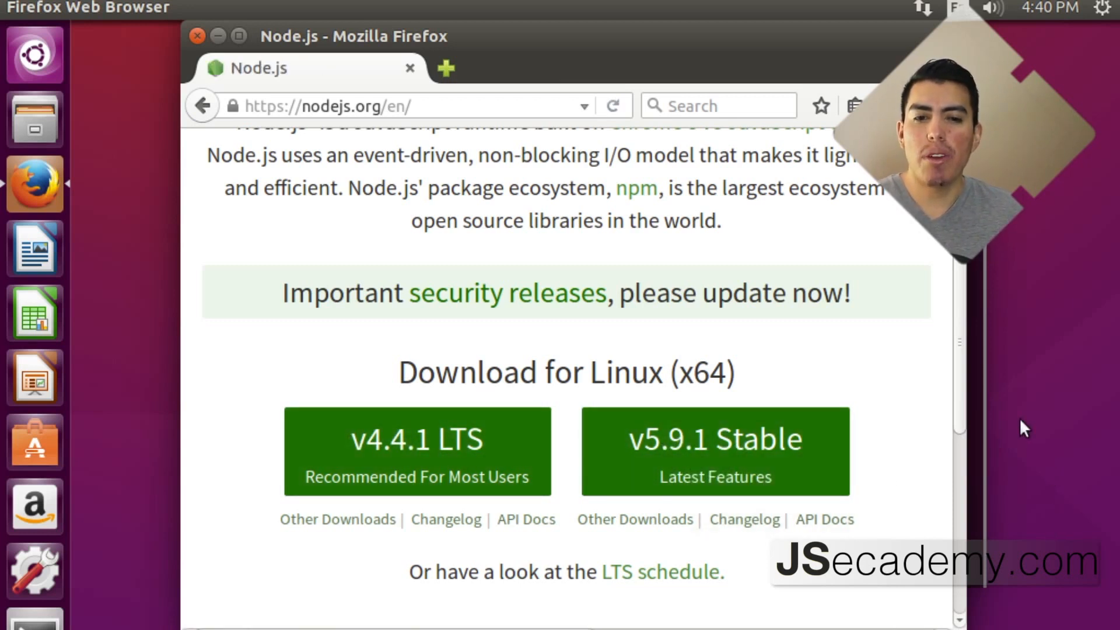
left_click(715, 439)
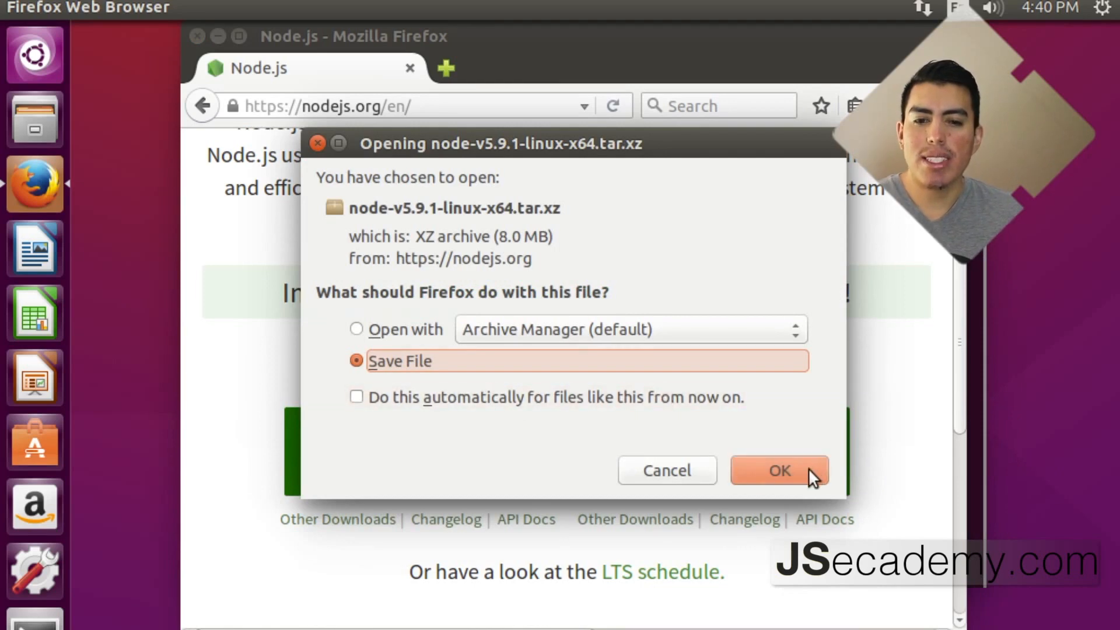
left_click(779, 471)
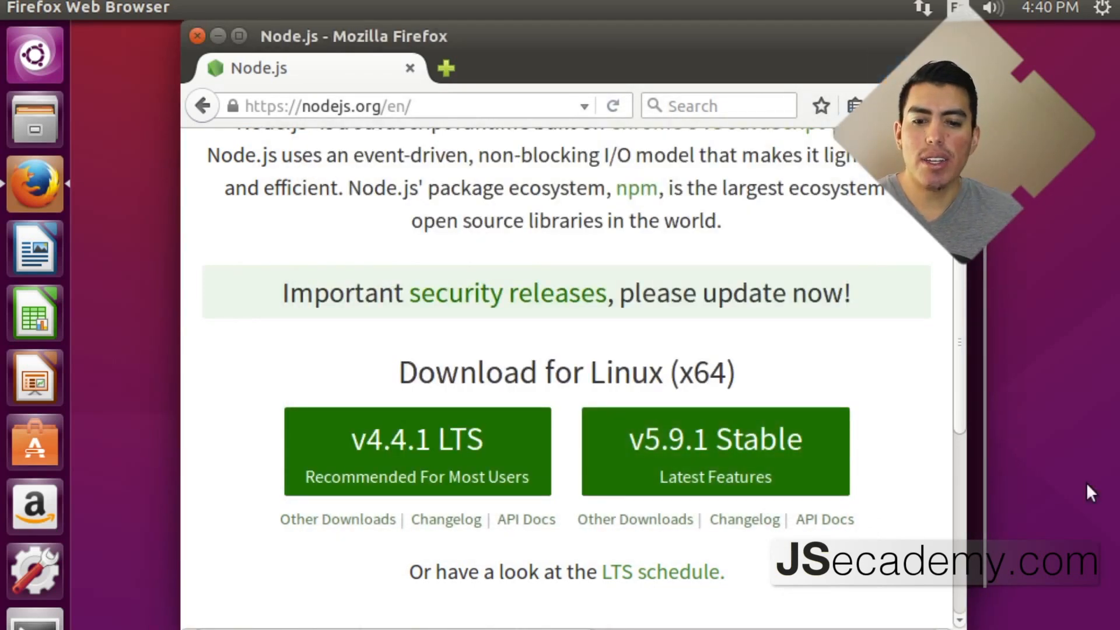
mouse_move(1040, 434)
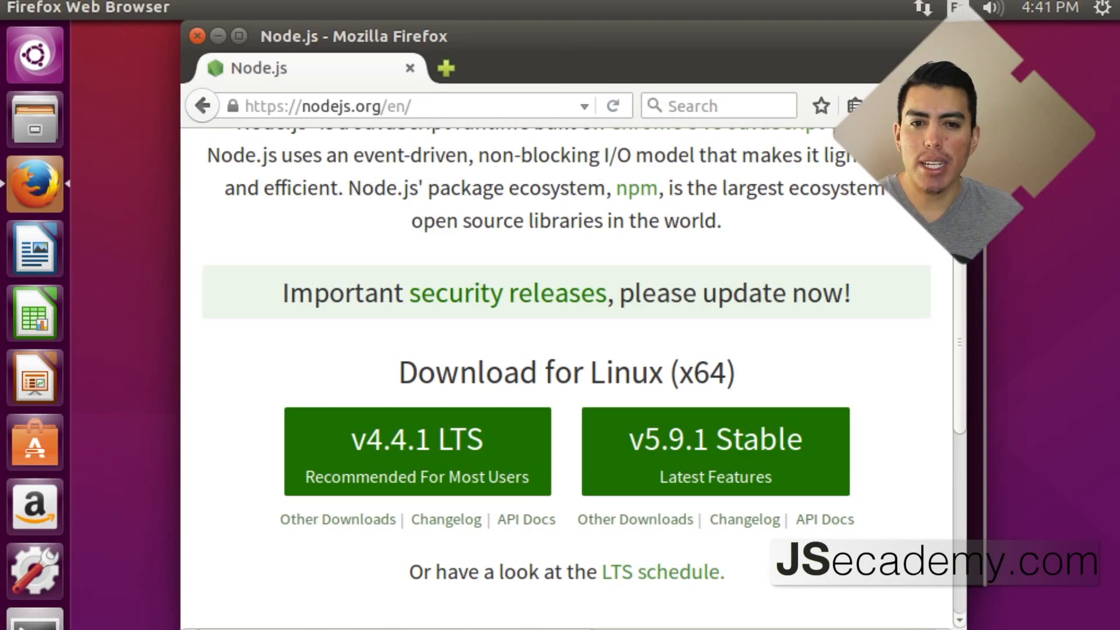
left_click(177, 8)
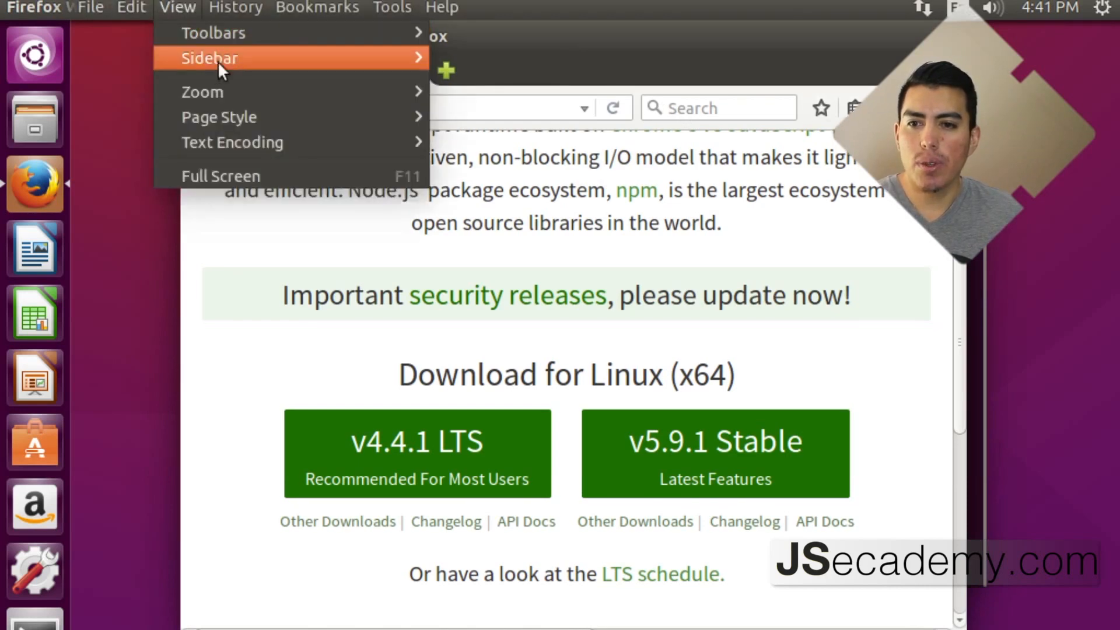
mouse_move(179, 8)
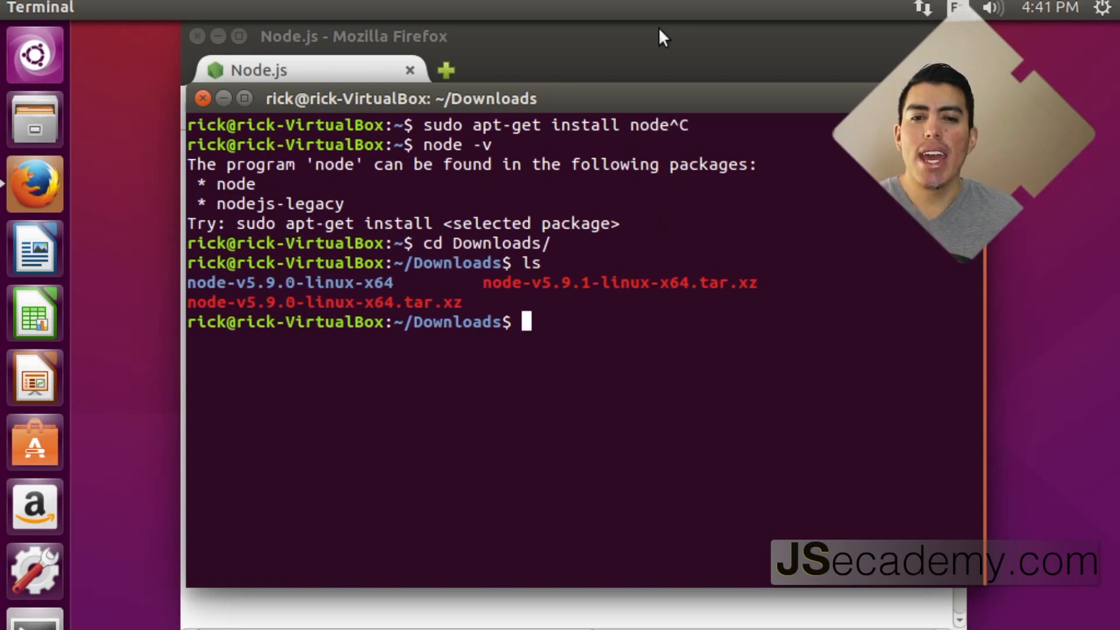
Unpack node-v5.9.1-linux-x64.tar.xz in Downloads with tar -xf and list the result
type("tar -")
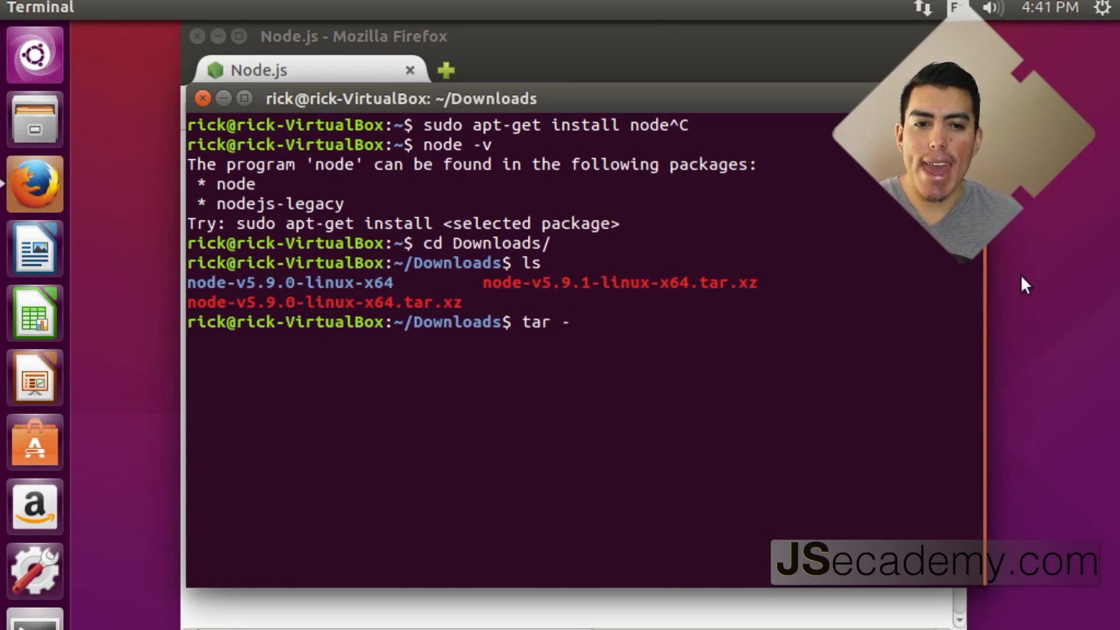
type("xf")
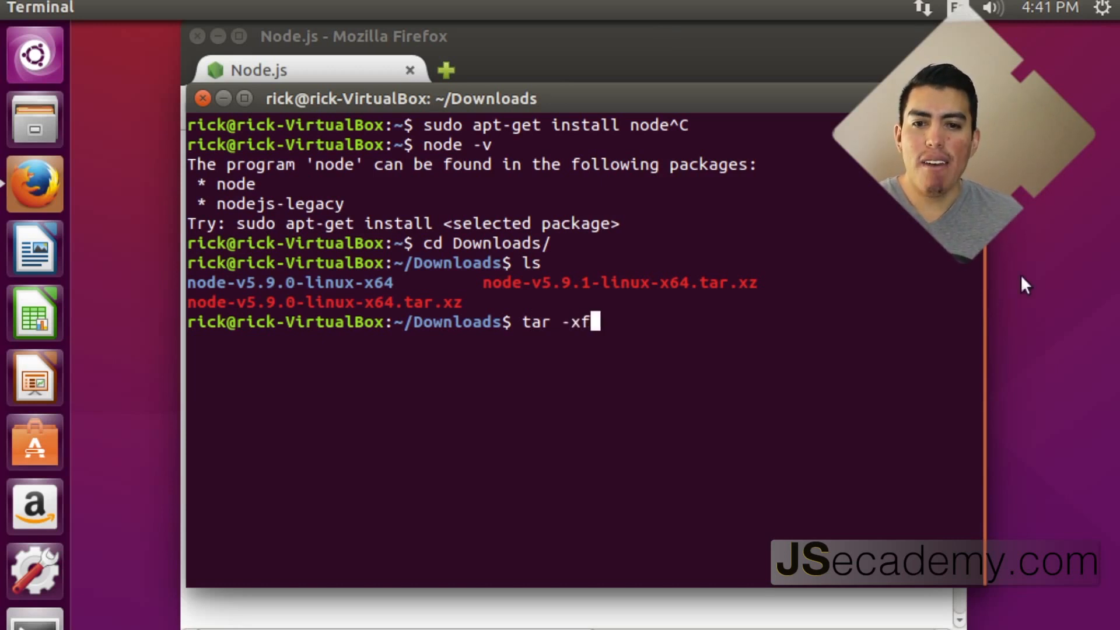
type("no")
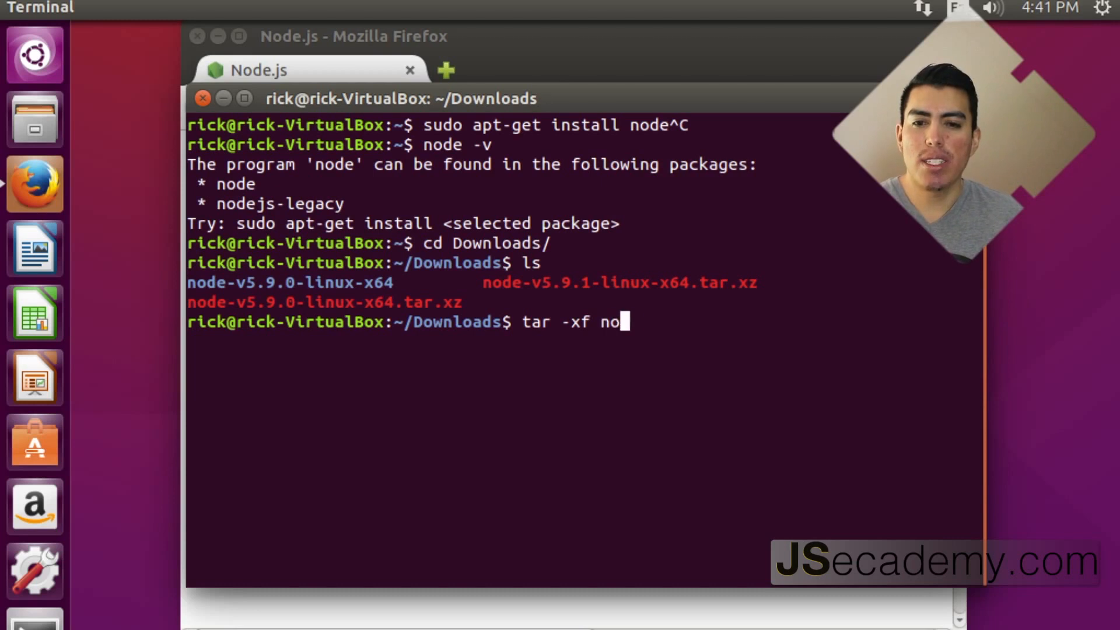
type("de-v5.9.1-linux-x64.tar.xz")
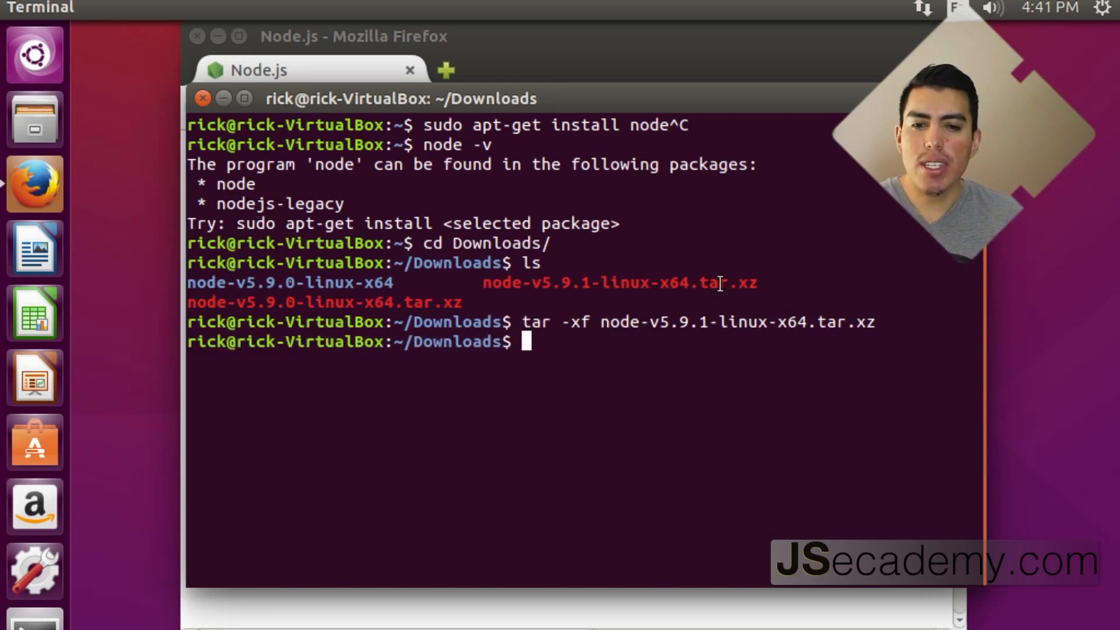
type("ls")
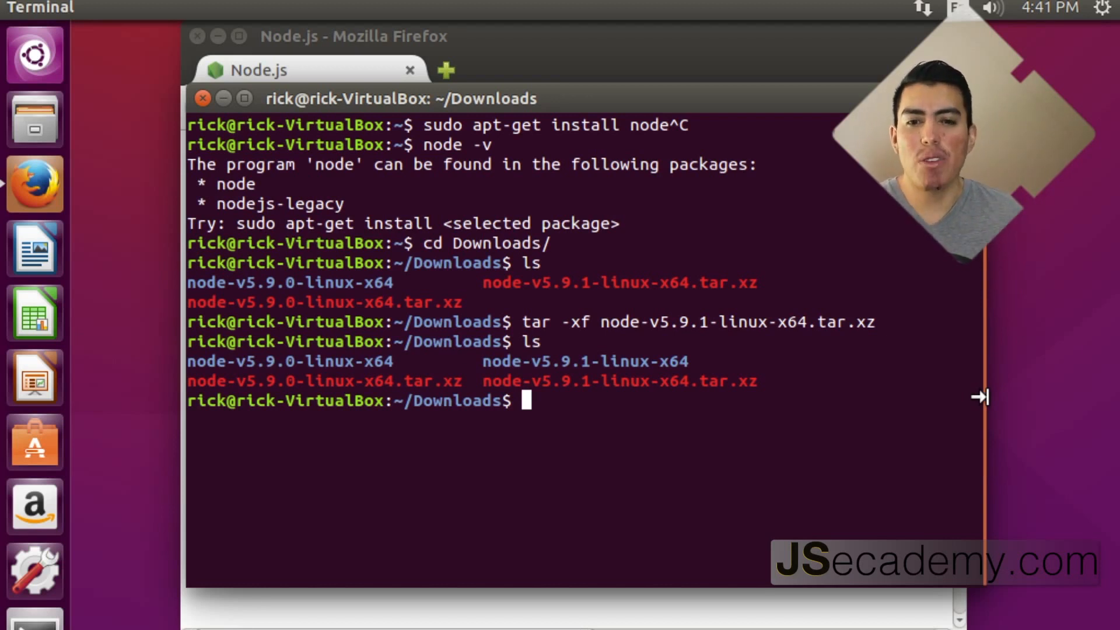
Move node-v5.9.1-linux-x64/bin/* into /usr/local/bin/ using sudo mv
type("suo")
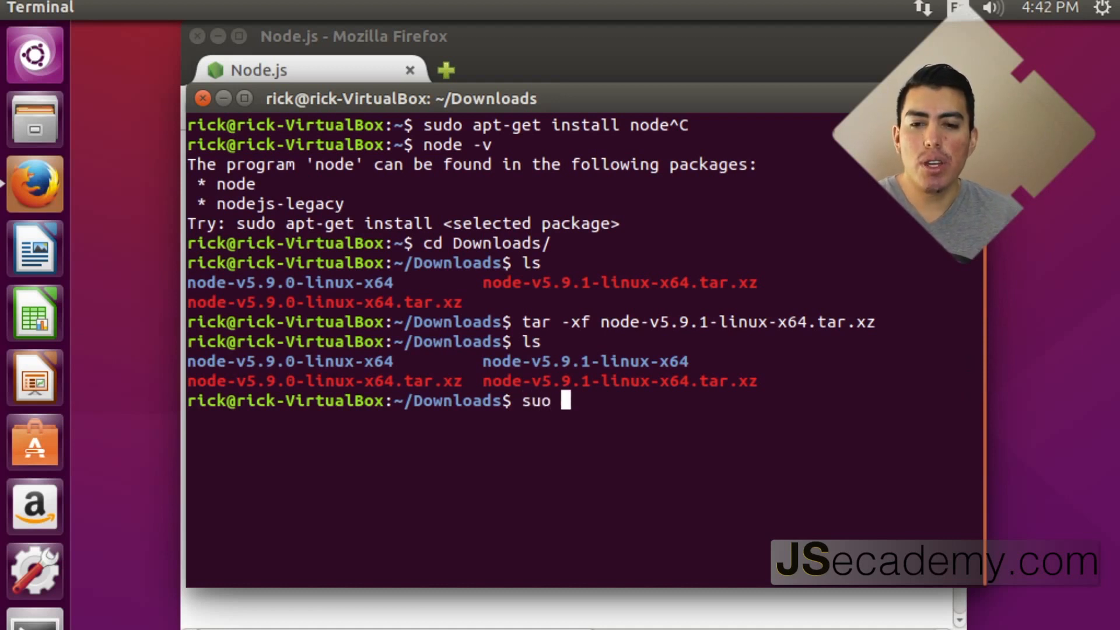
type("d")
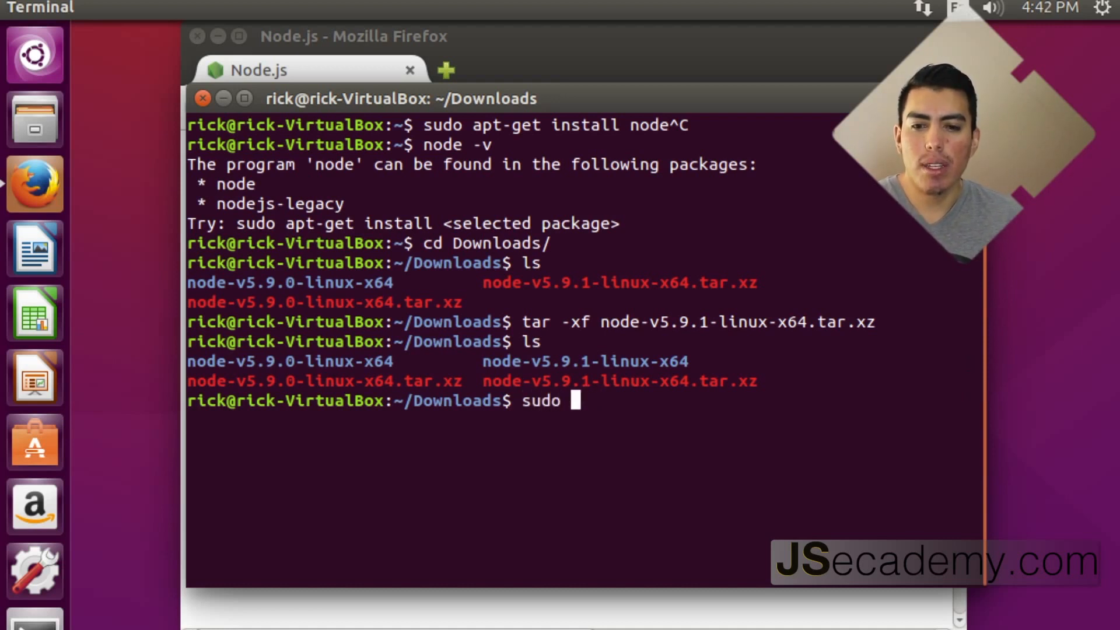
type("mv node-v5.9.")
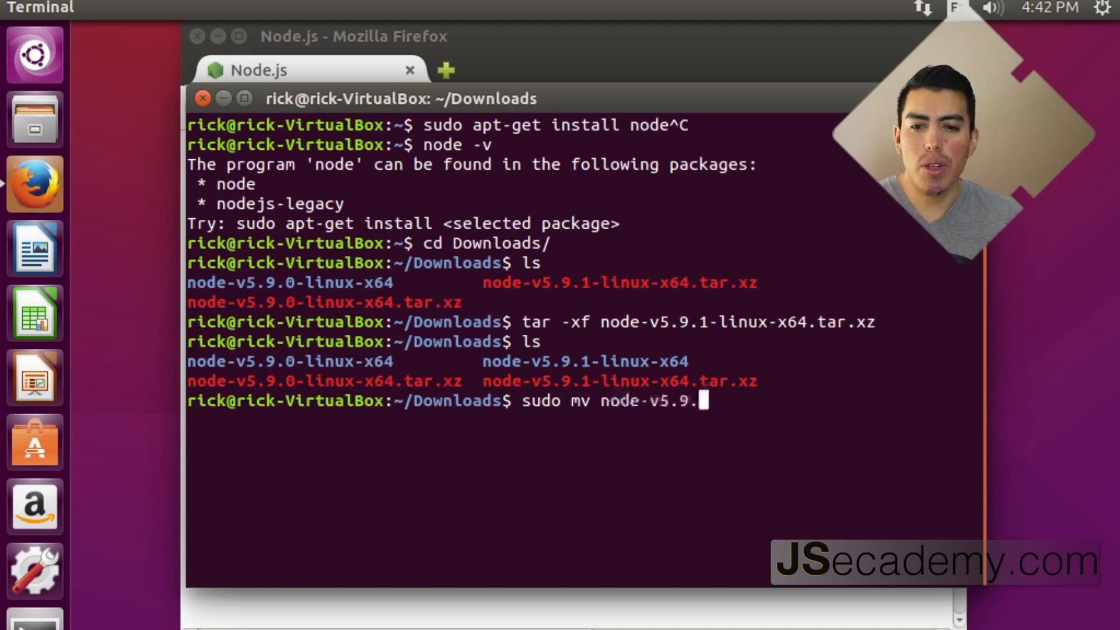
type("1-linux-x64")
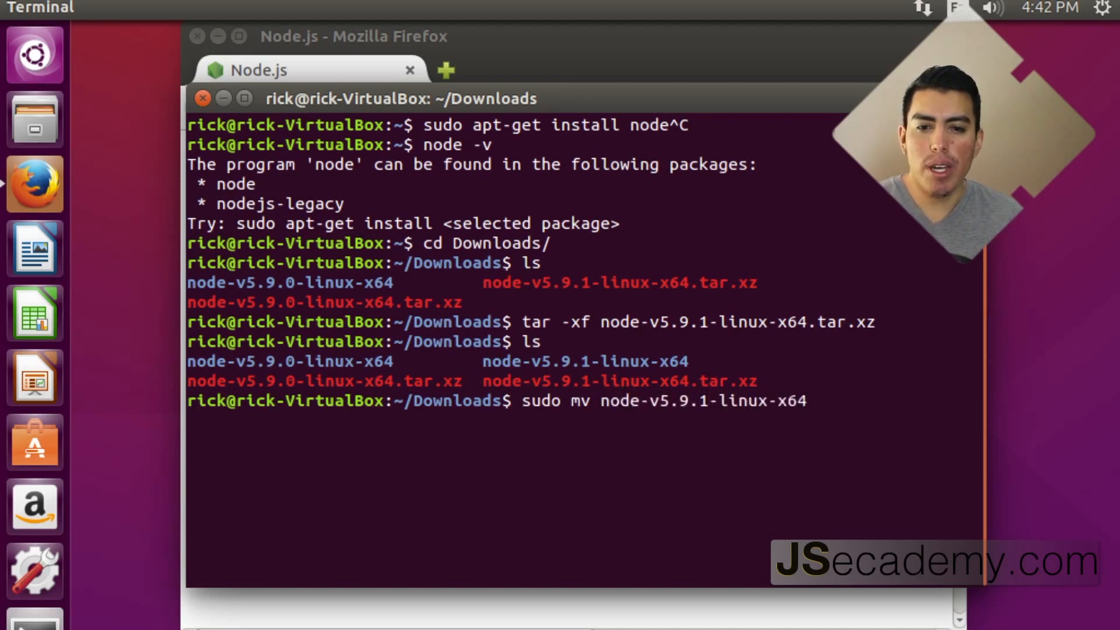
key("Tab")
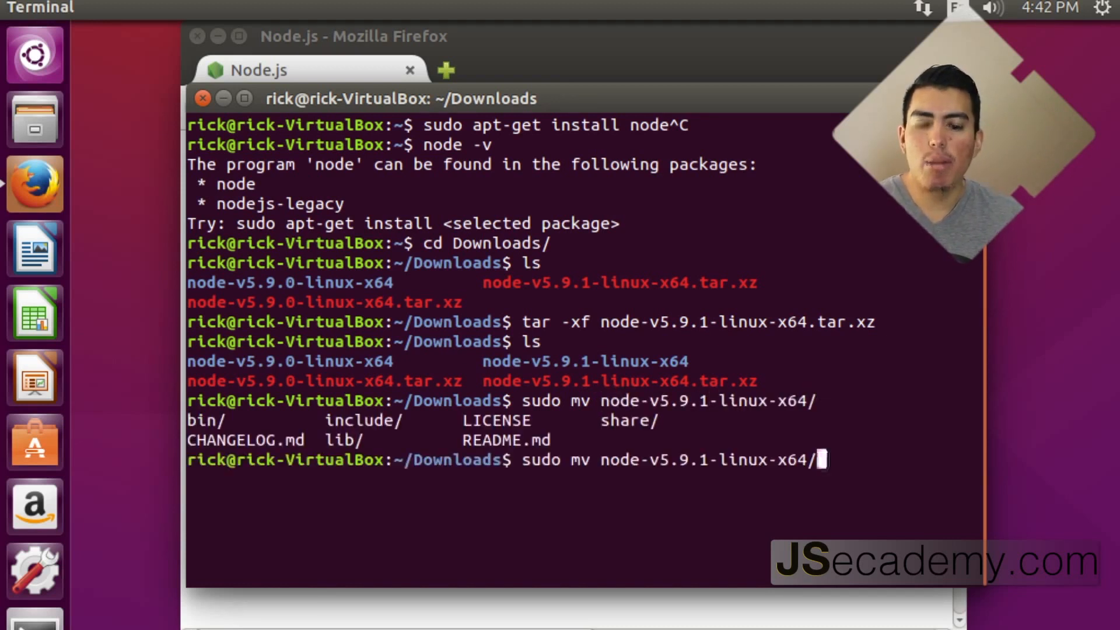
type("bin/")
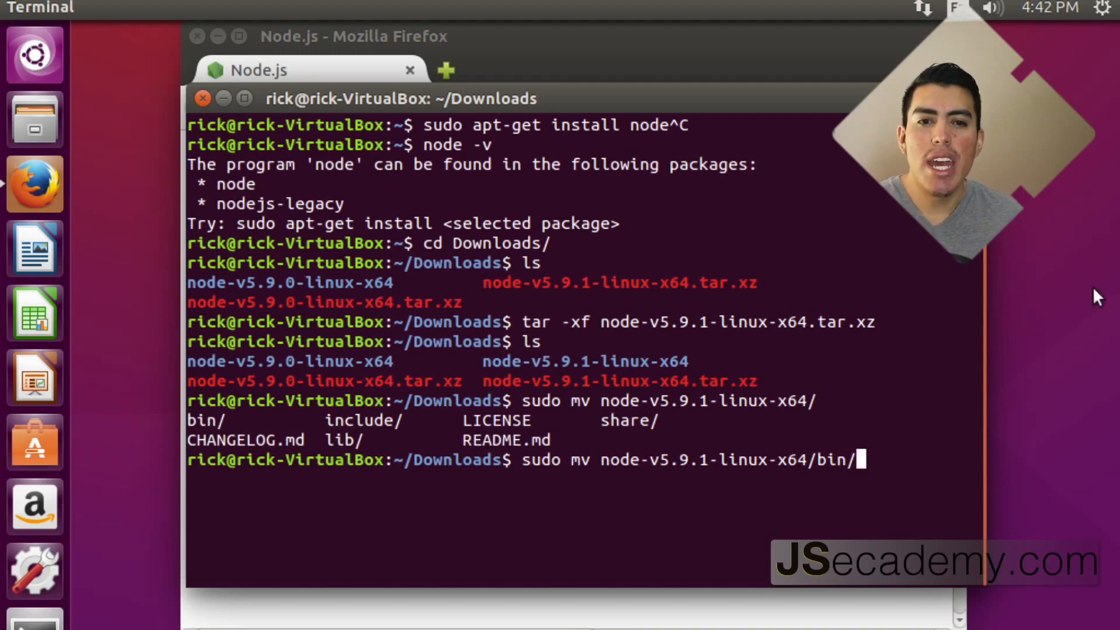
type("*")
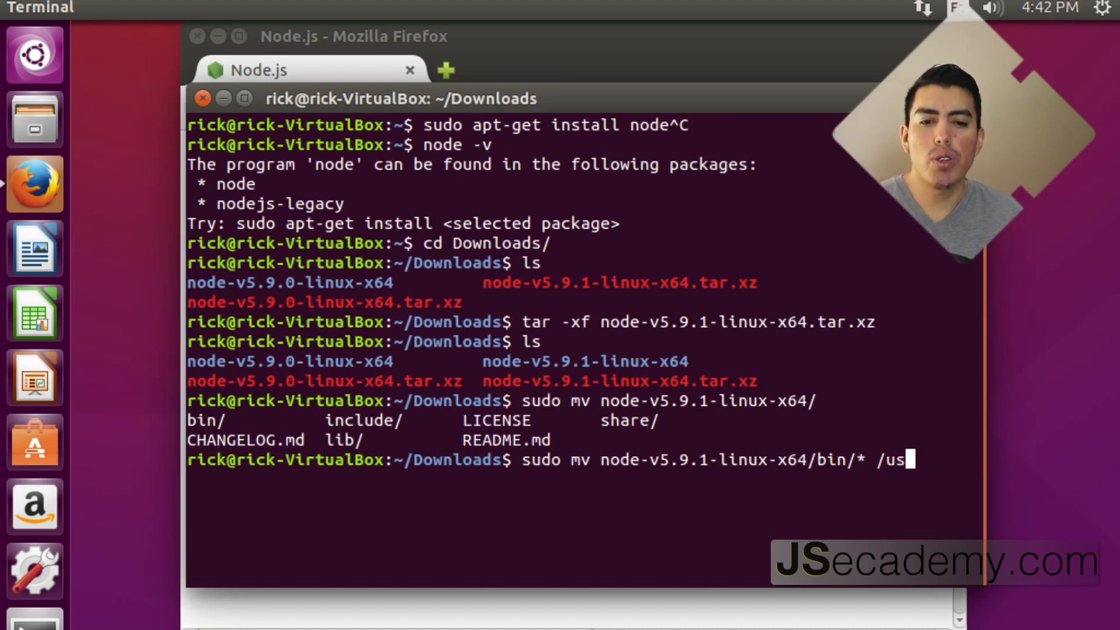
type("r/")
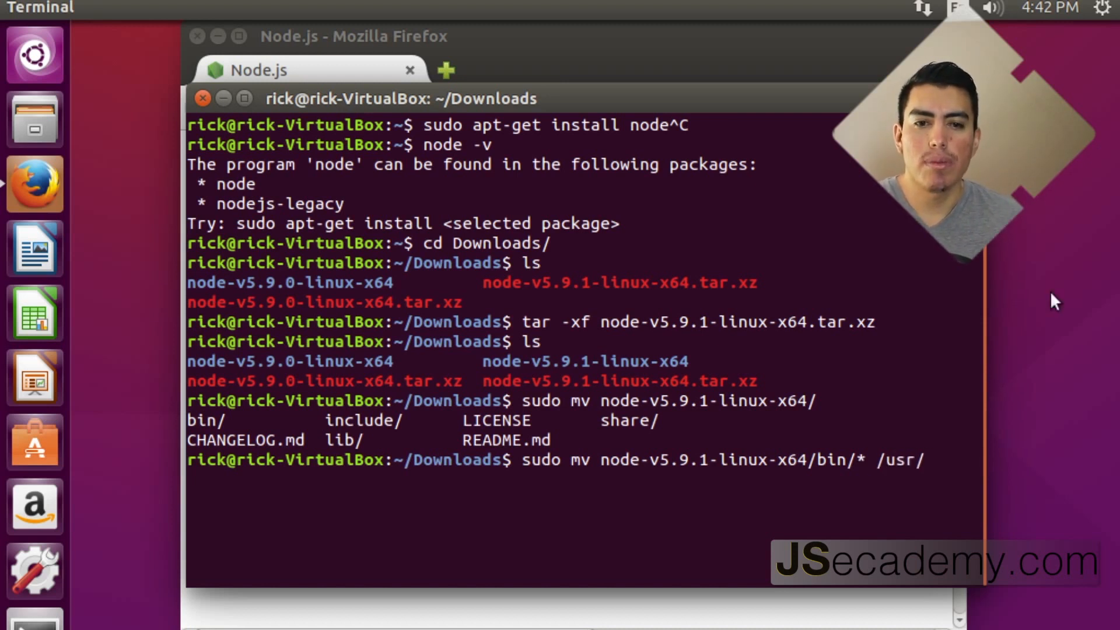
type("local")
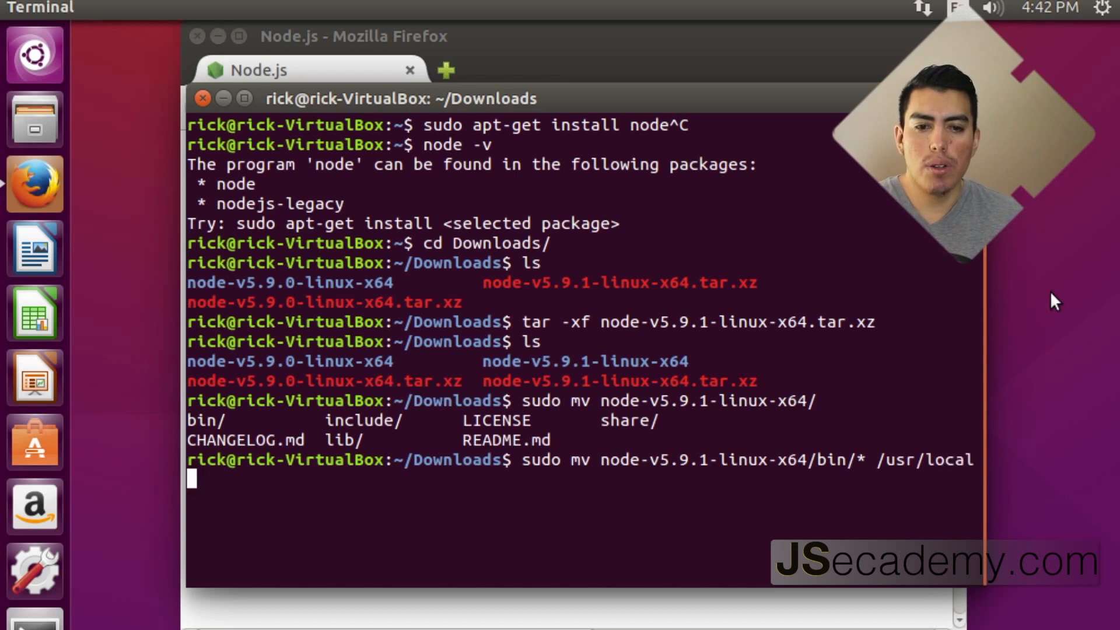
type("/bin/")
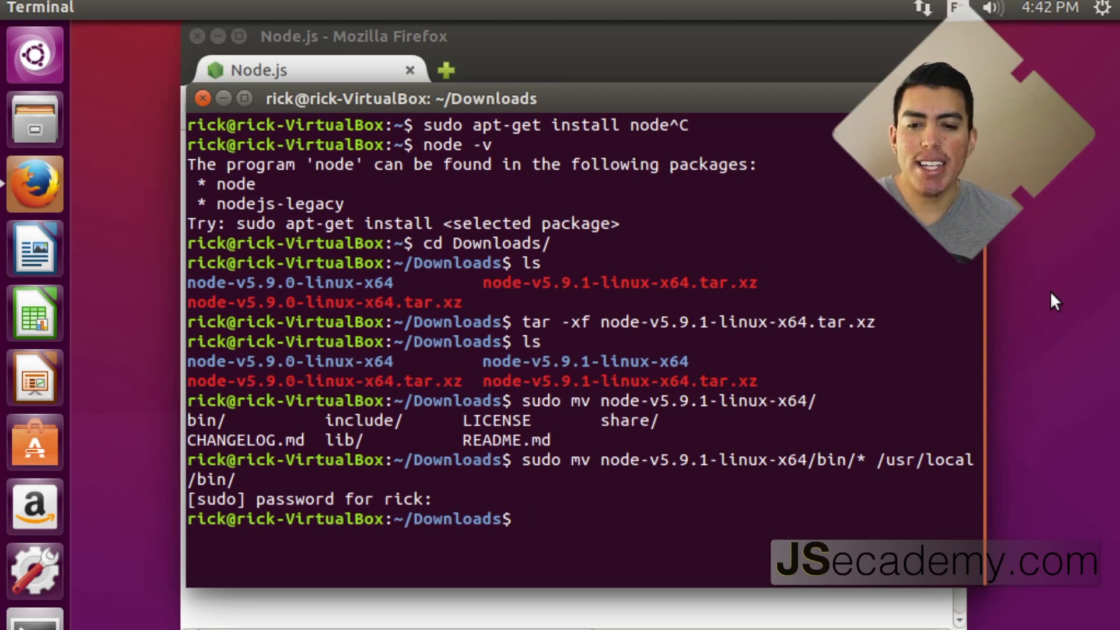
type("sudo")
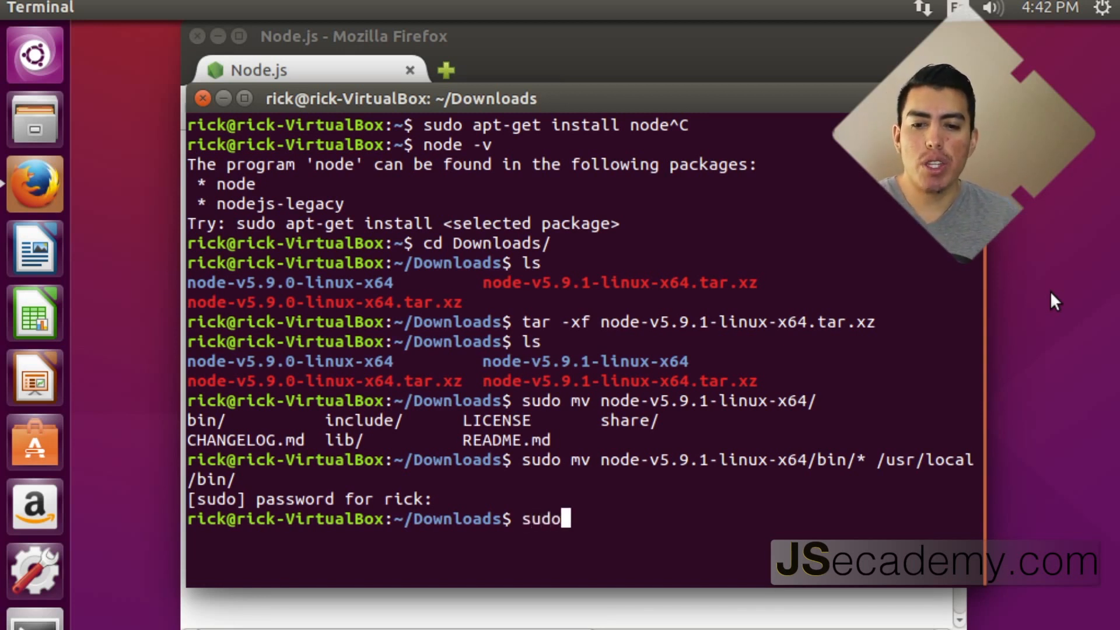
Move node-v5.9.1-linux-x64/lib/node_modules into /usr/local/lib/ with sudo mv
type("mv node-v5.9.")
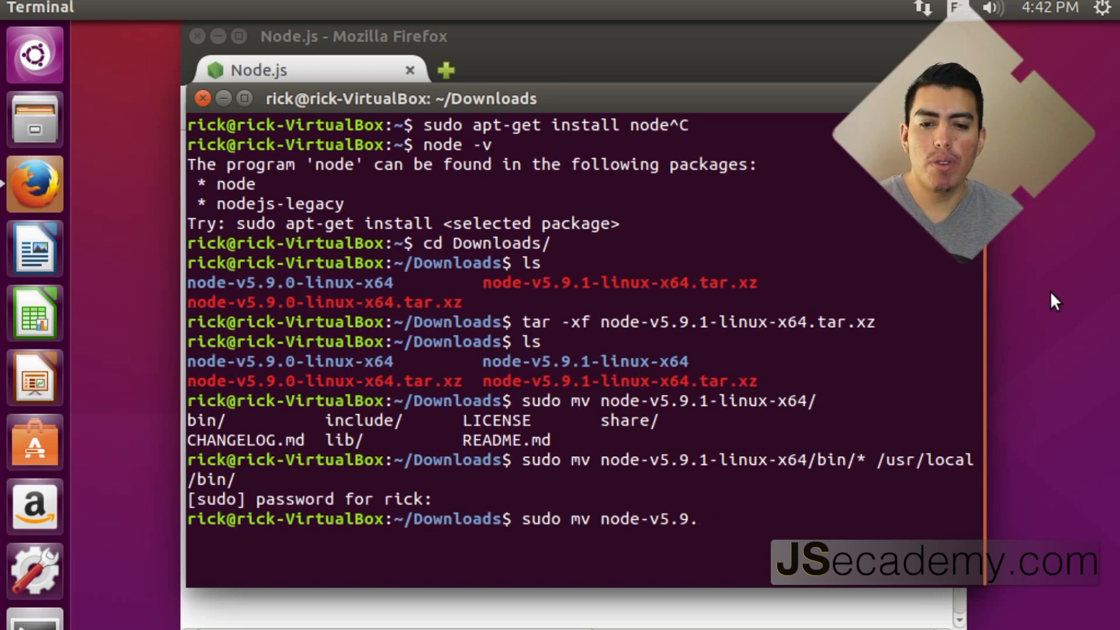
type("1-linux-x64/lib/node_modules")
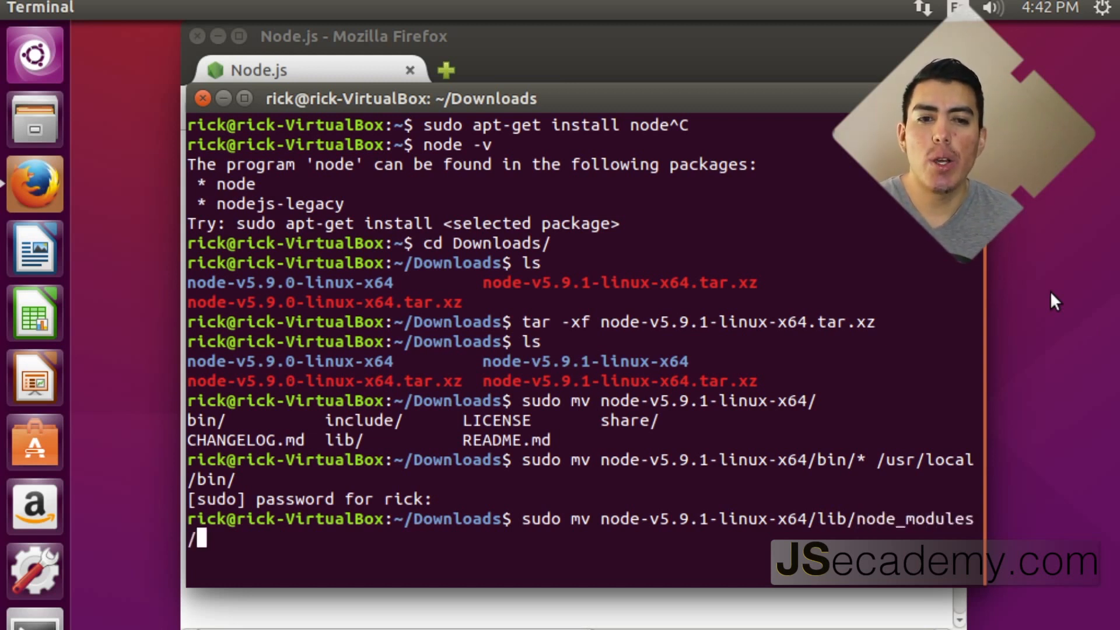
type("/")
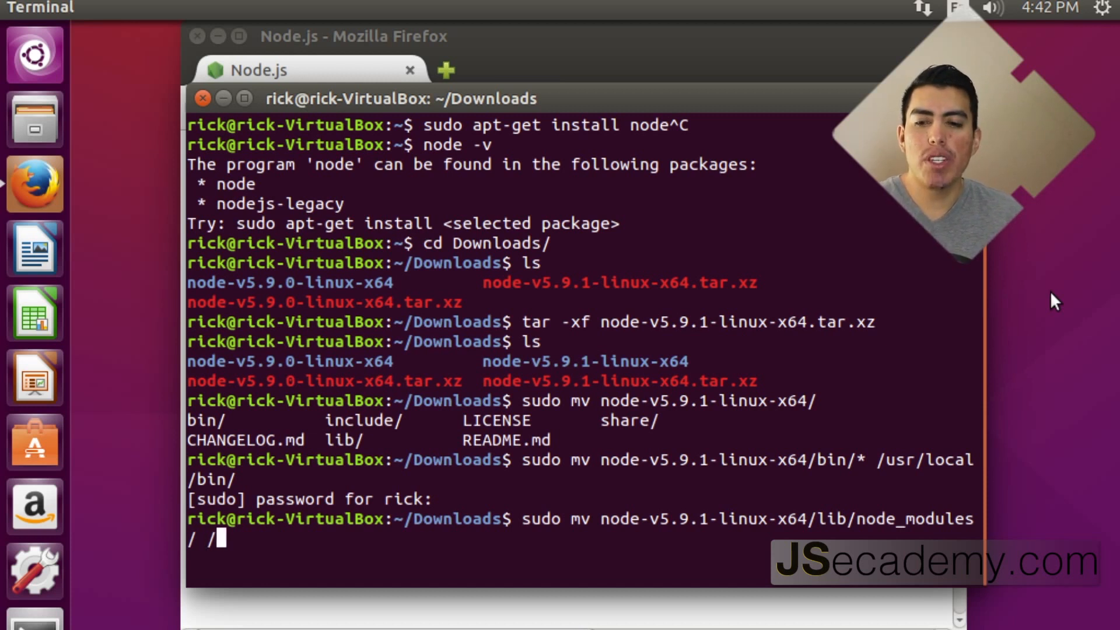
type("usr/local/")
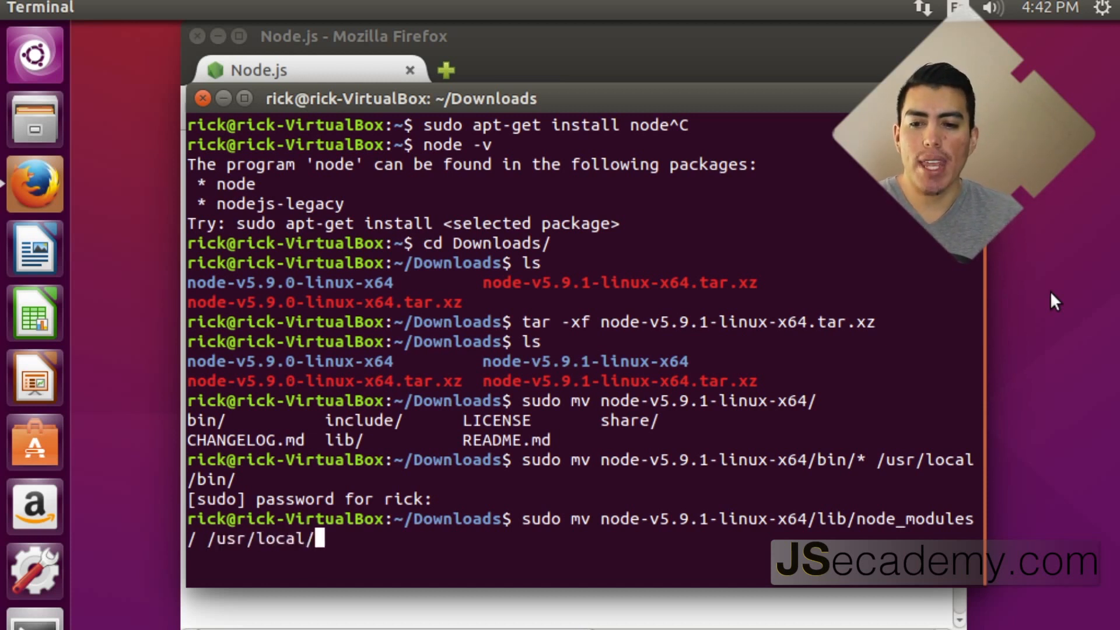
type("lib/")
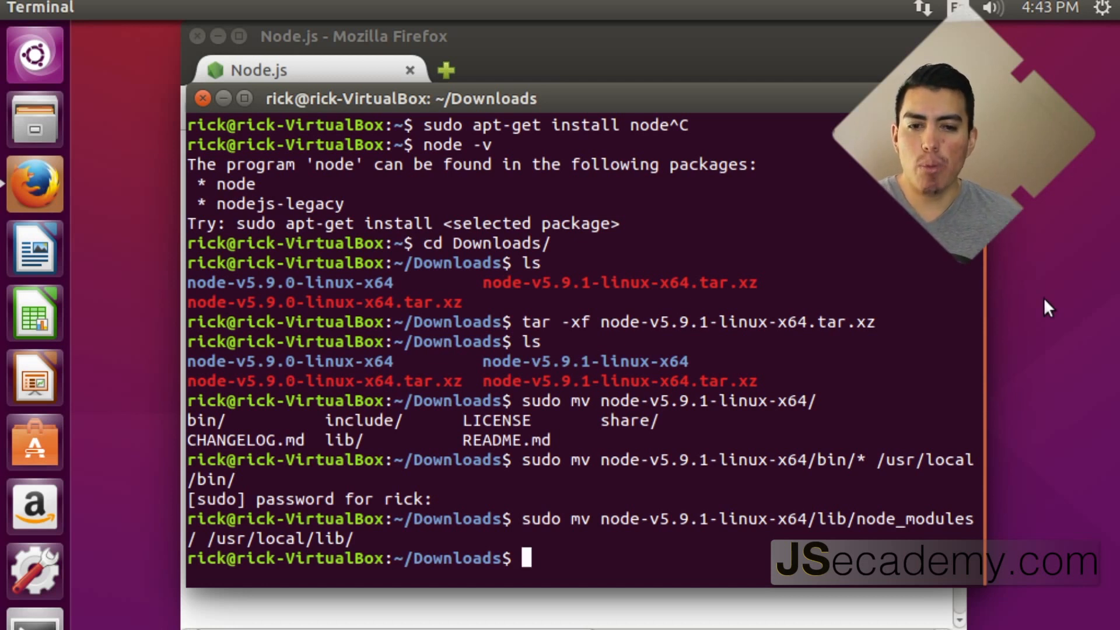
mouse_move(128, 329)
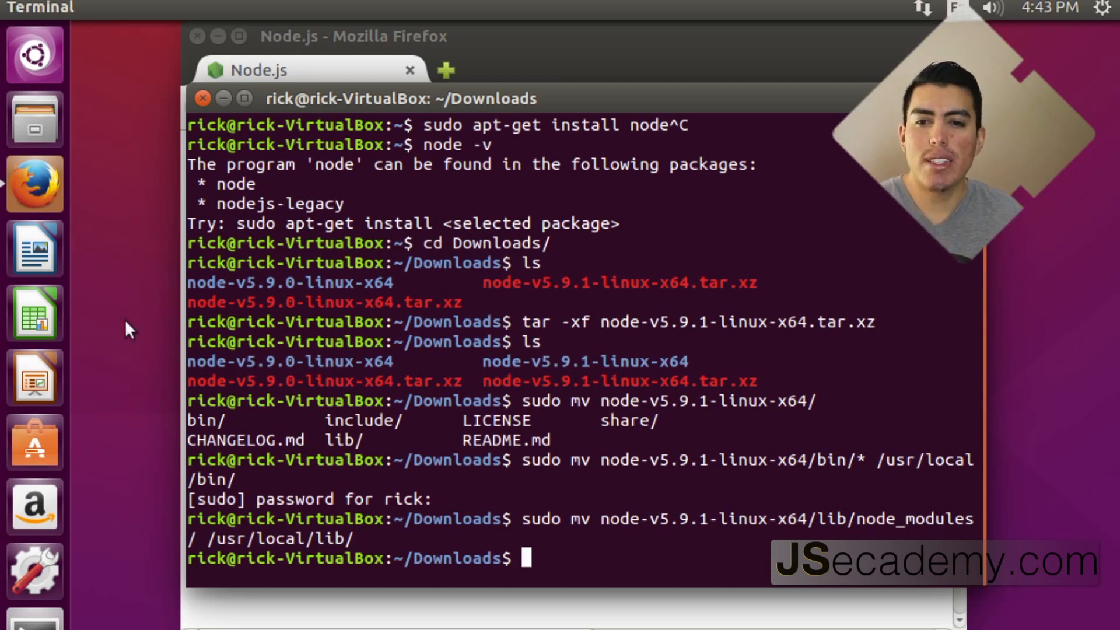
type("nod")
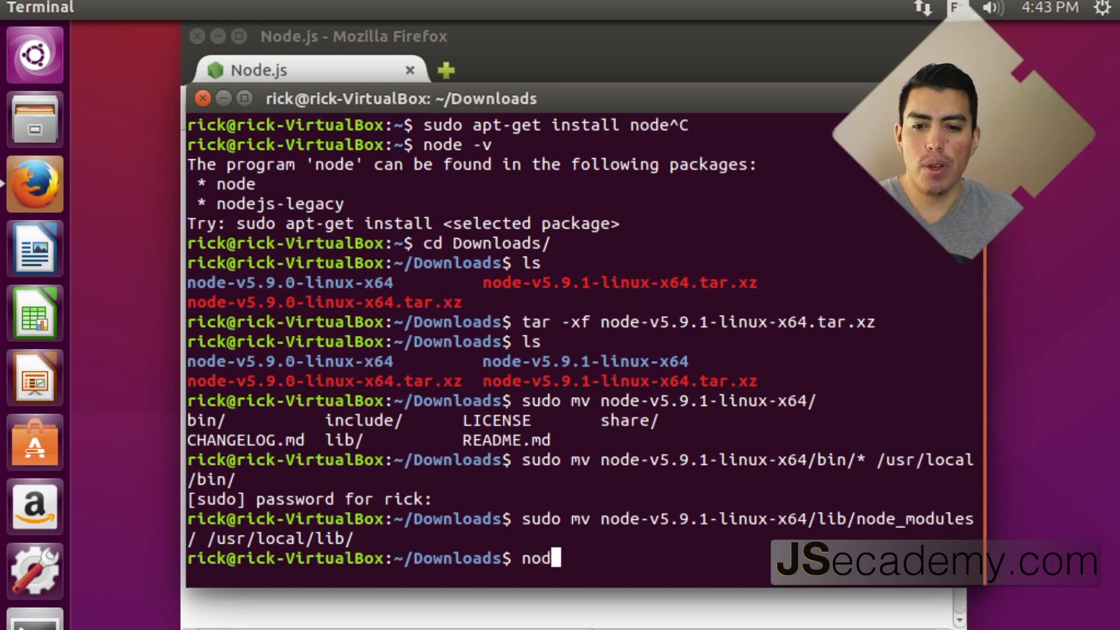
Run node -v and see it report v5.9.1
key("Return")
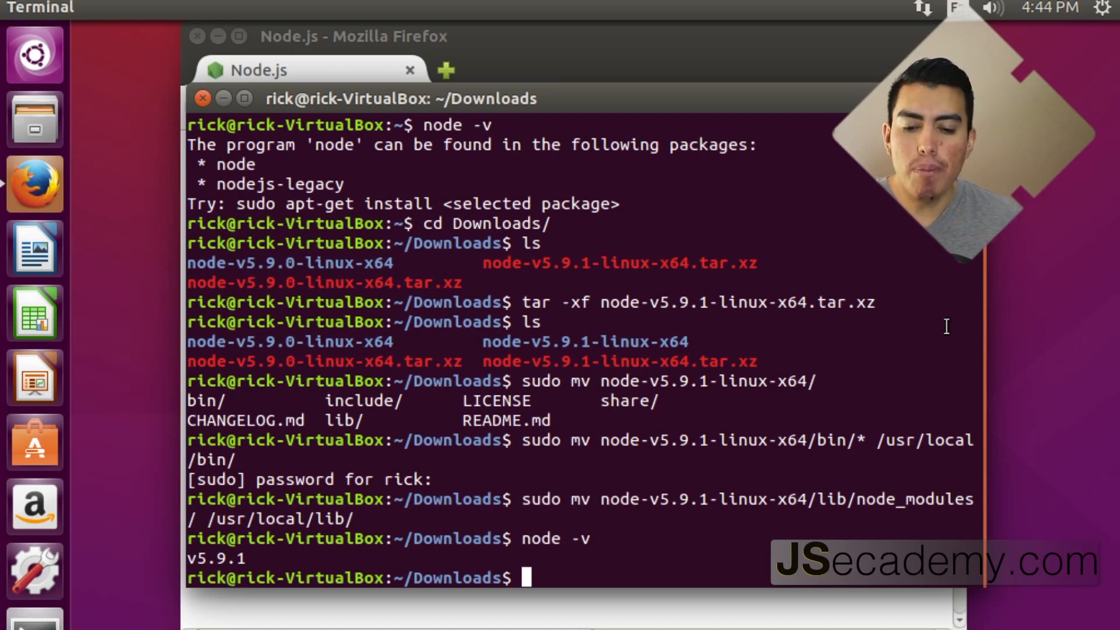
type("sudo rm /usr/")
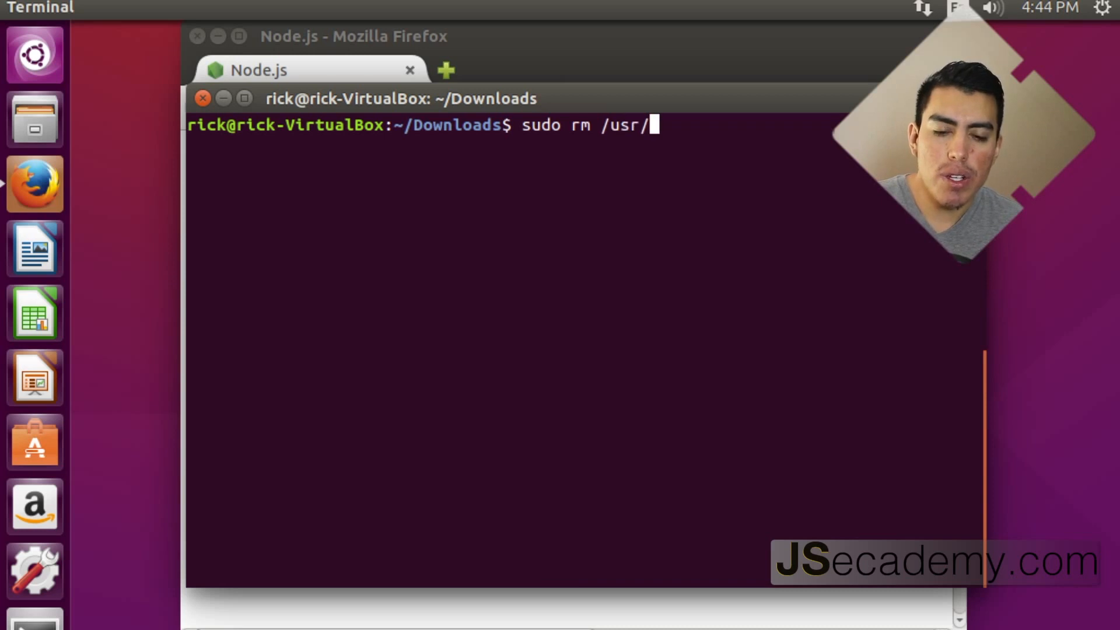
Run sudo rm /usr/local/bin/{node,npm} to remove both executables
type("localb")
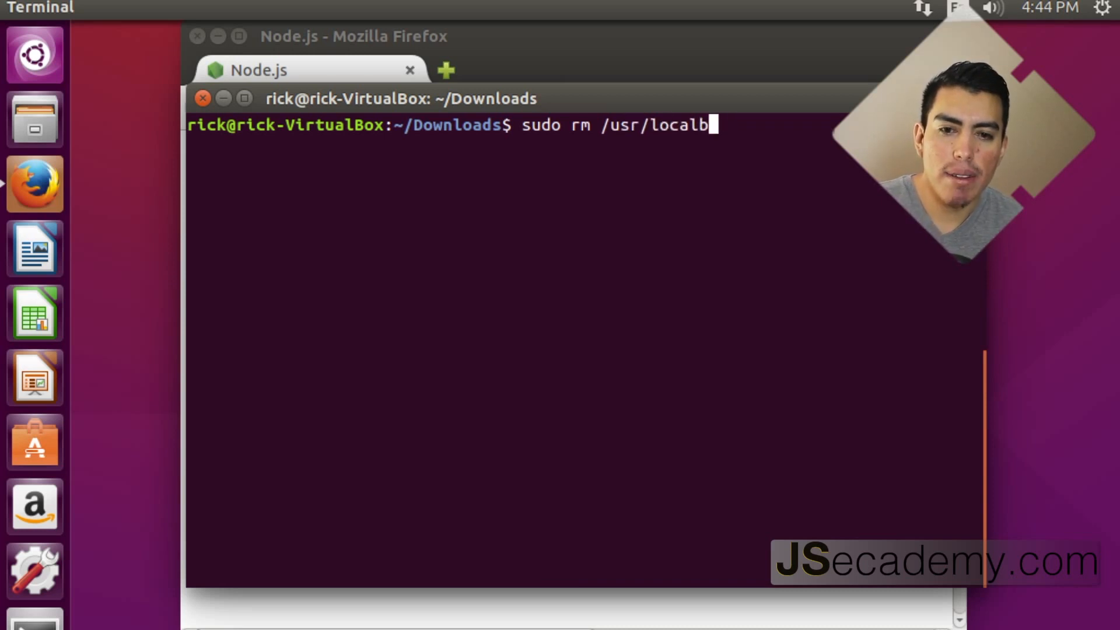
key("Tab")
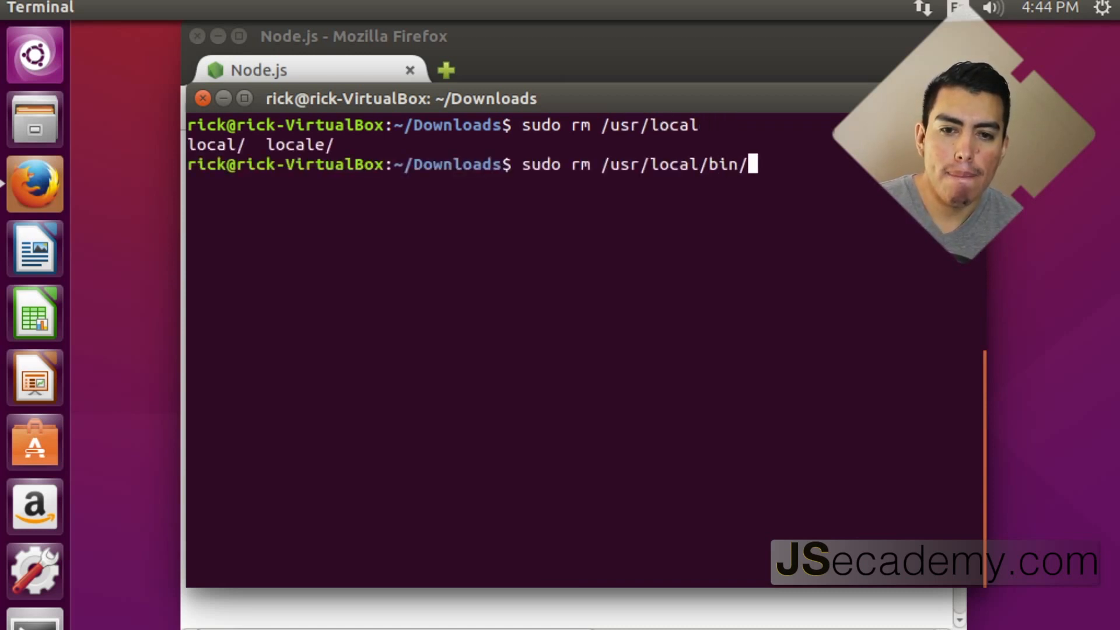
type("{}")
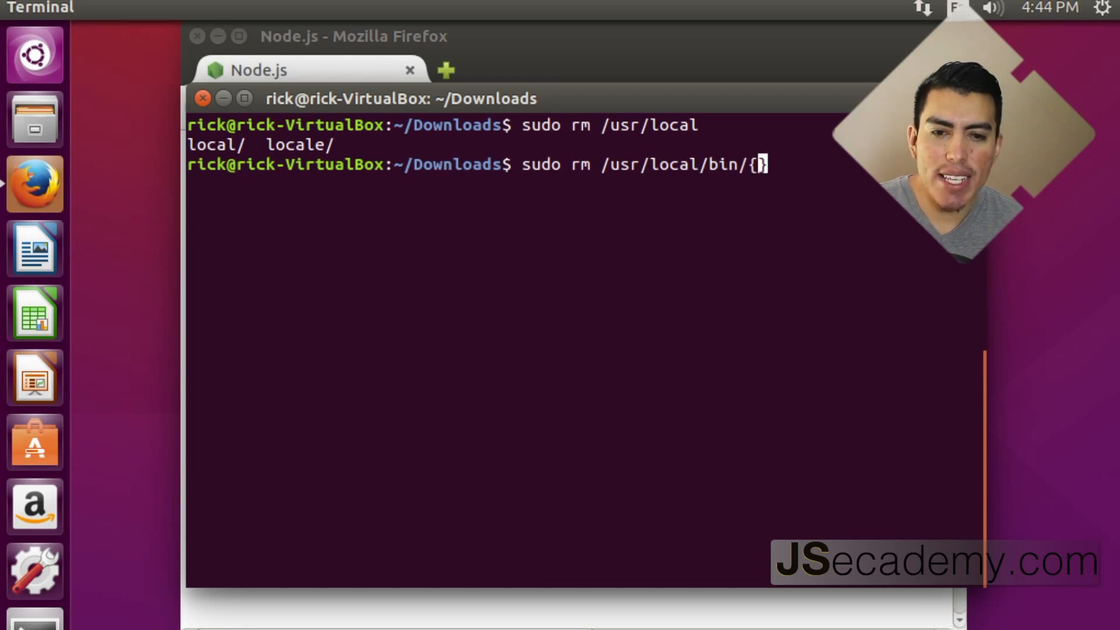
type("nade,")
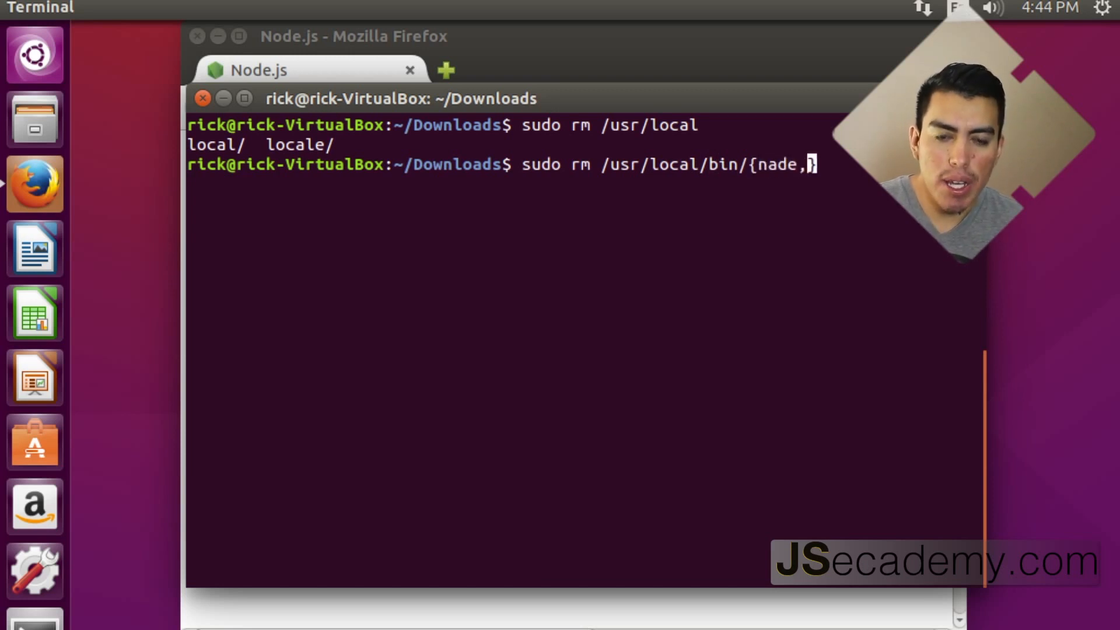
type("node,")
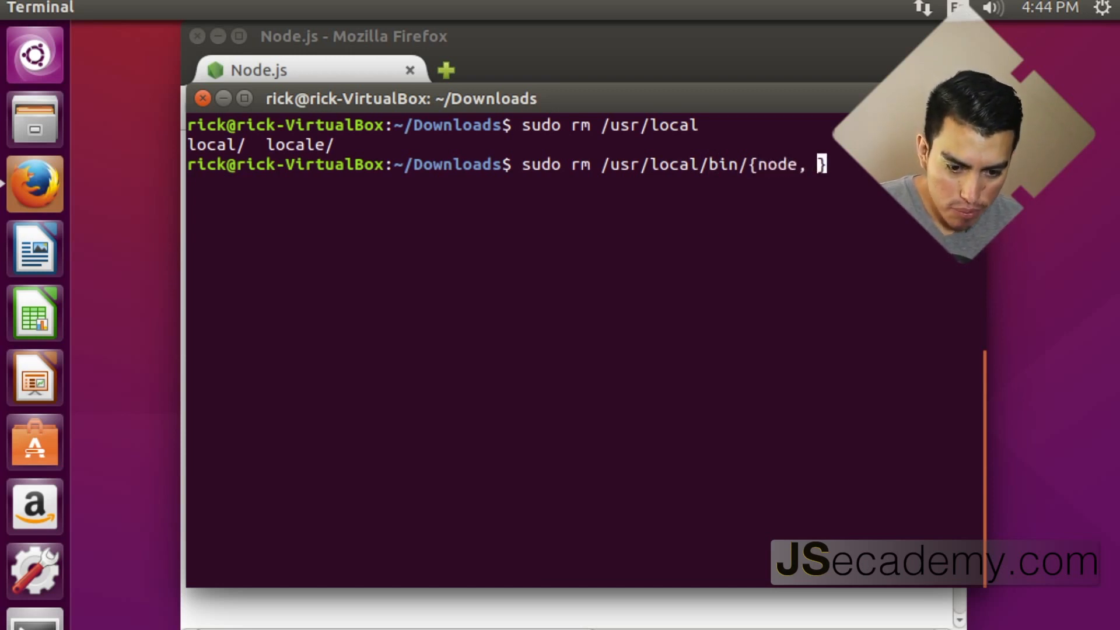
type("npm}")
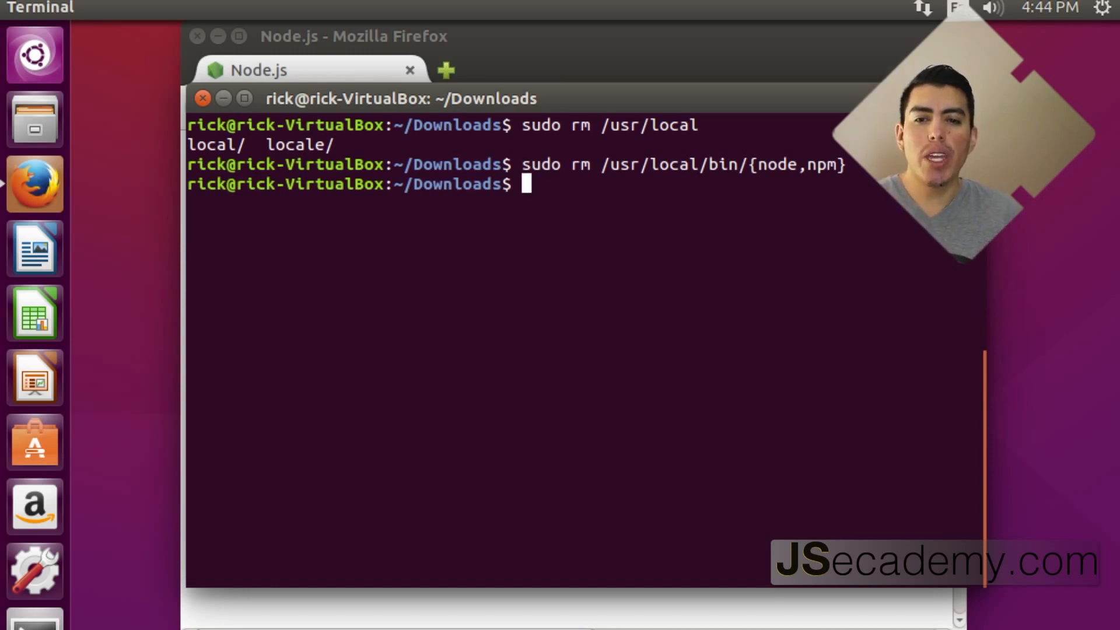
type("node")
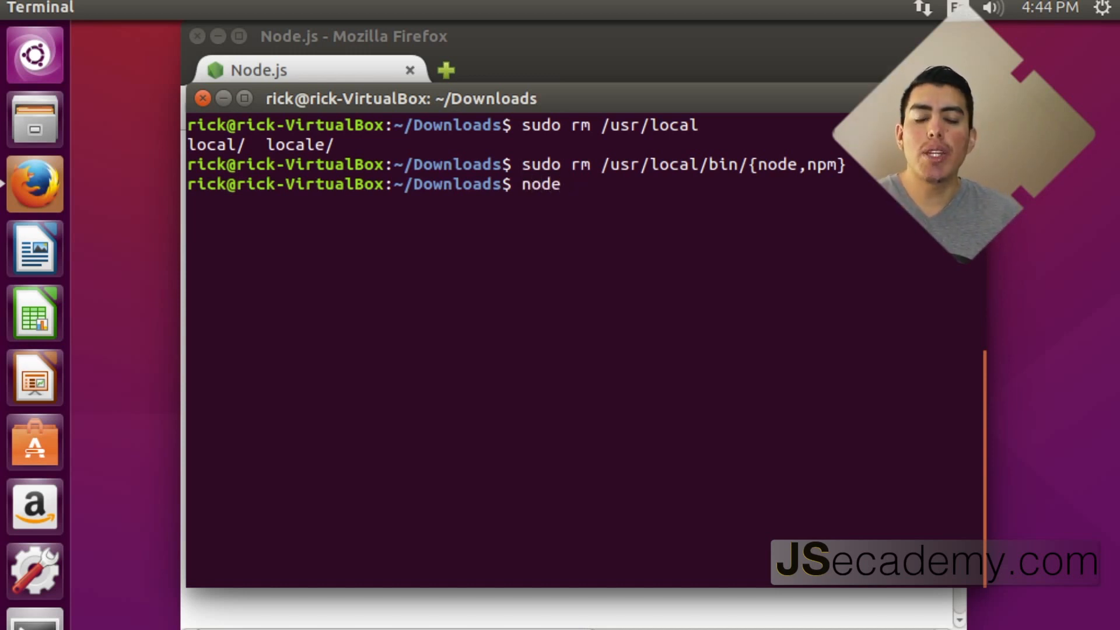